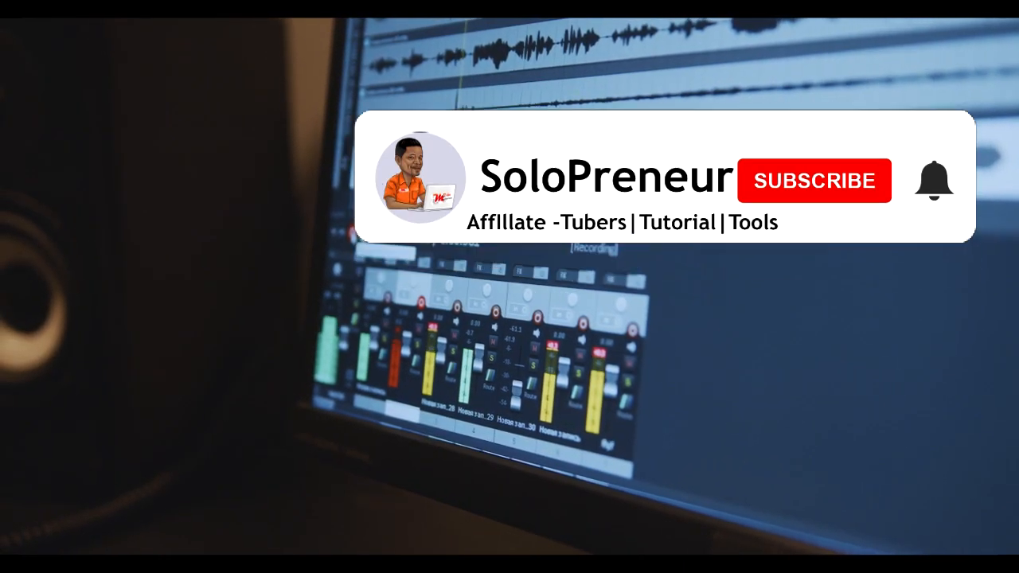
{"action": "left_click", "coordinate": [814, 180]}
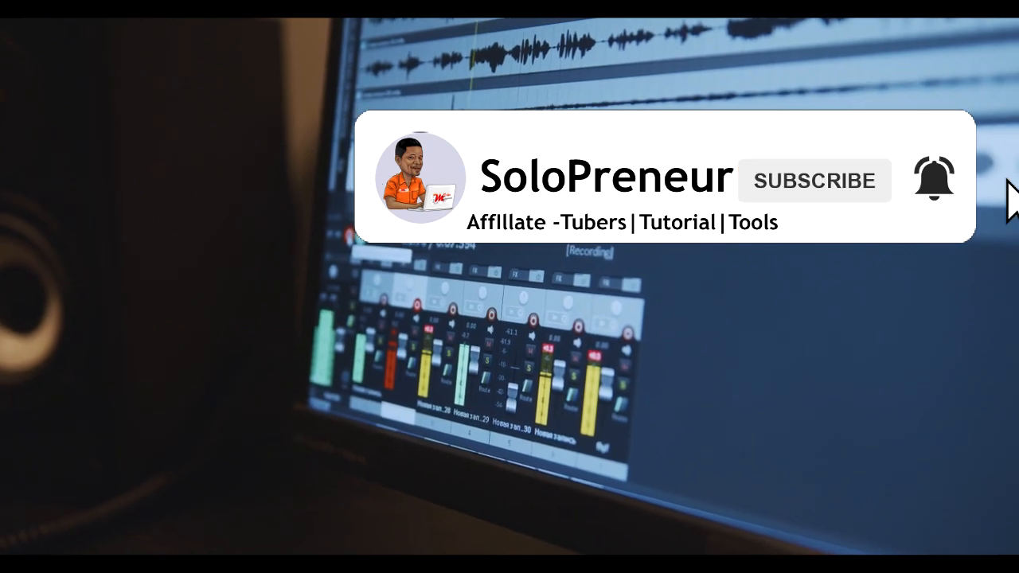